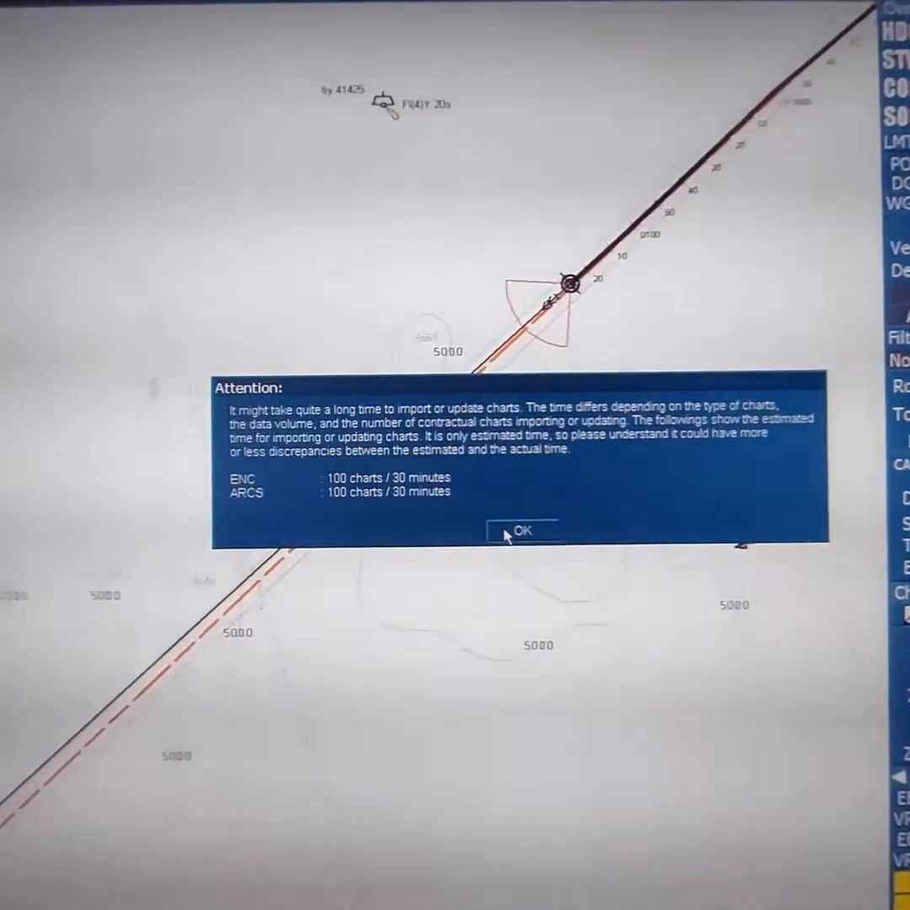
Step: Acknowledge the estimated import time notice so the empty chart portfolio shows
click(523, 530)
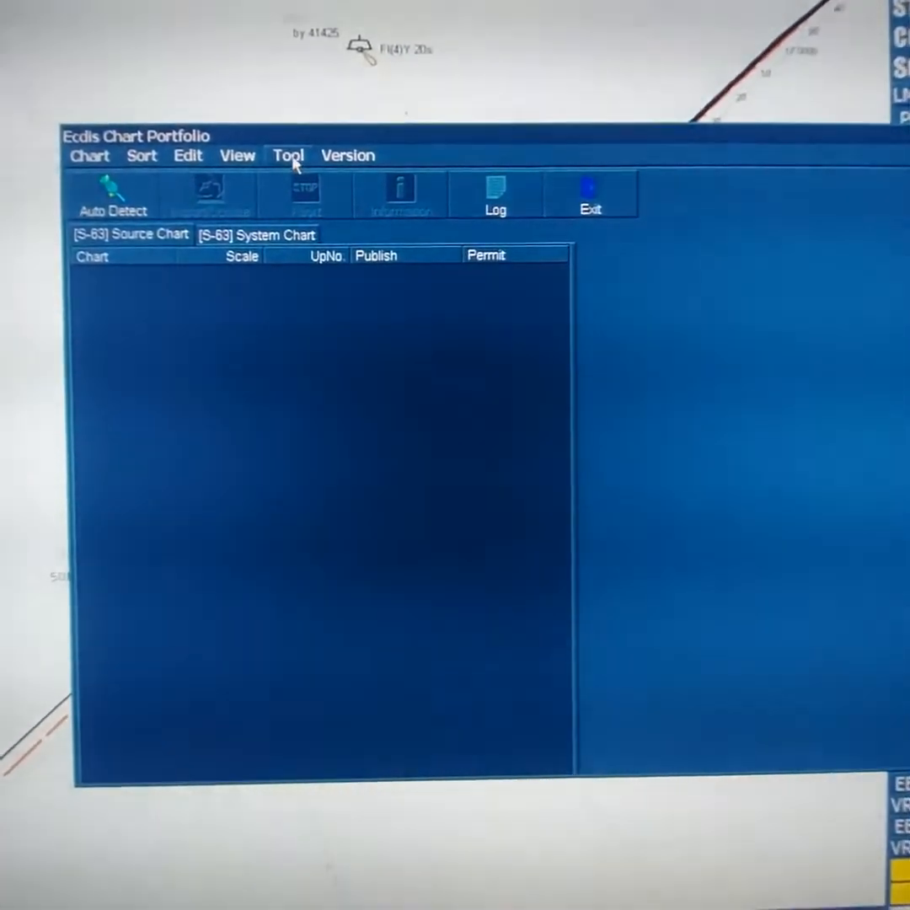
Step: Reach the S-57/S-63 (Offline) source path browser via Tool > Option > Advanced > Advanced Option
click(287, 155)
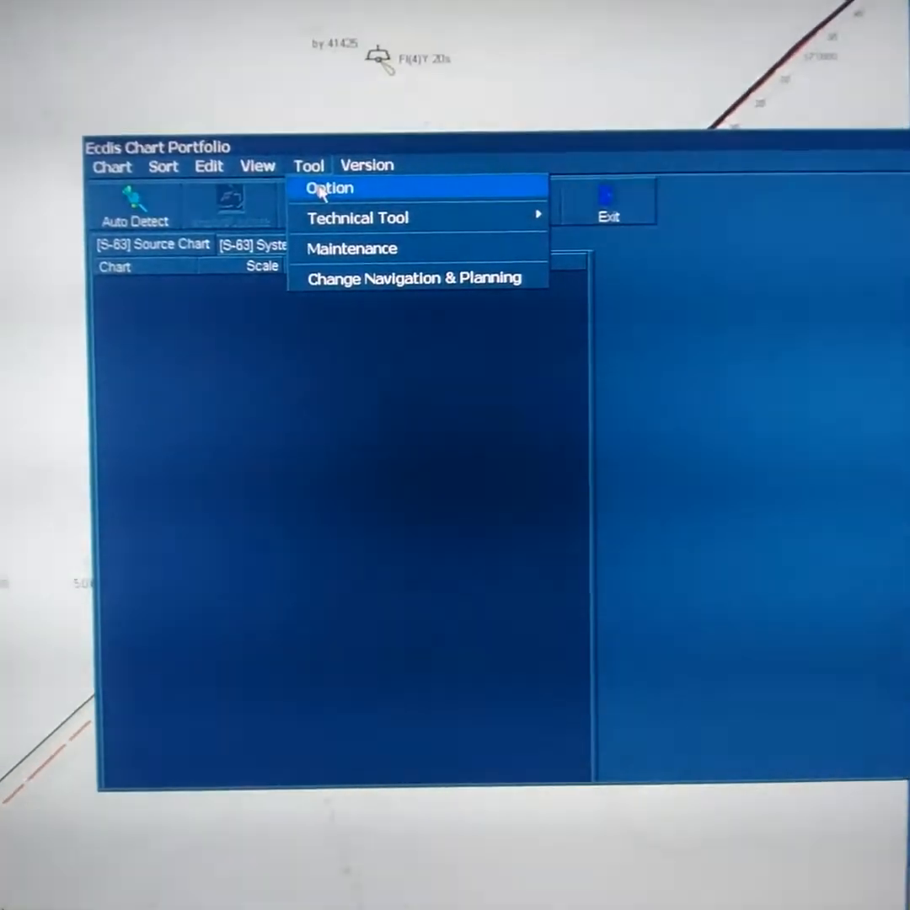
click(330, 189)
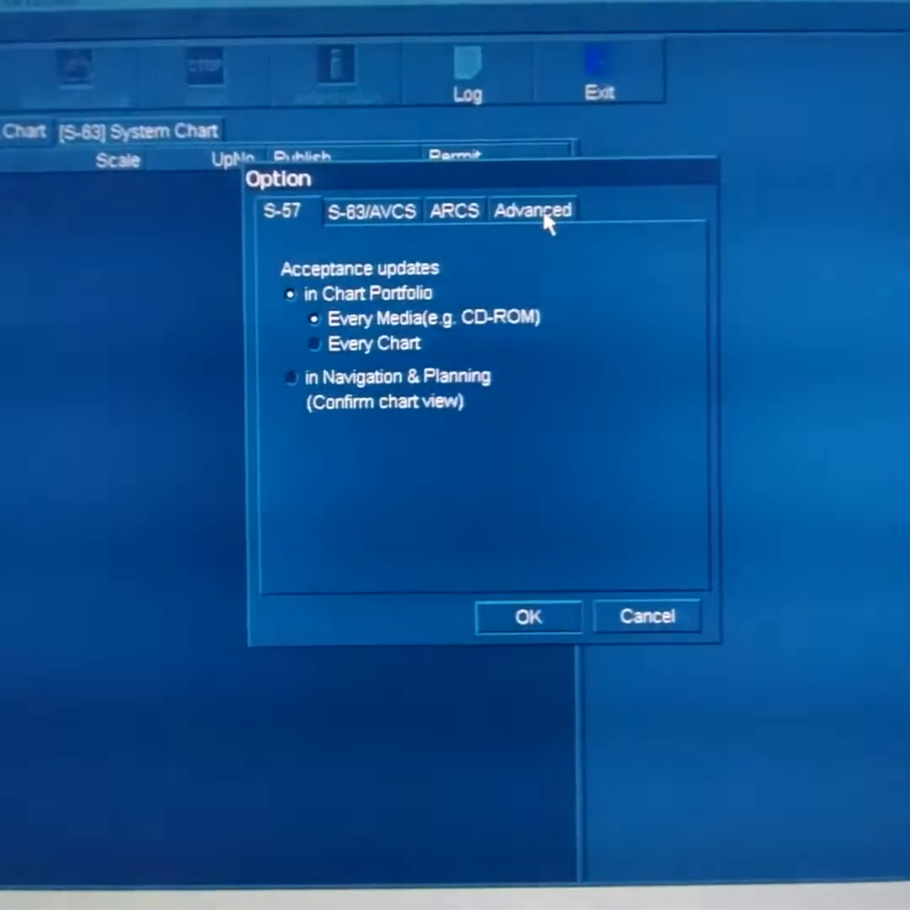
click(533, 209)
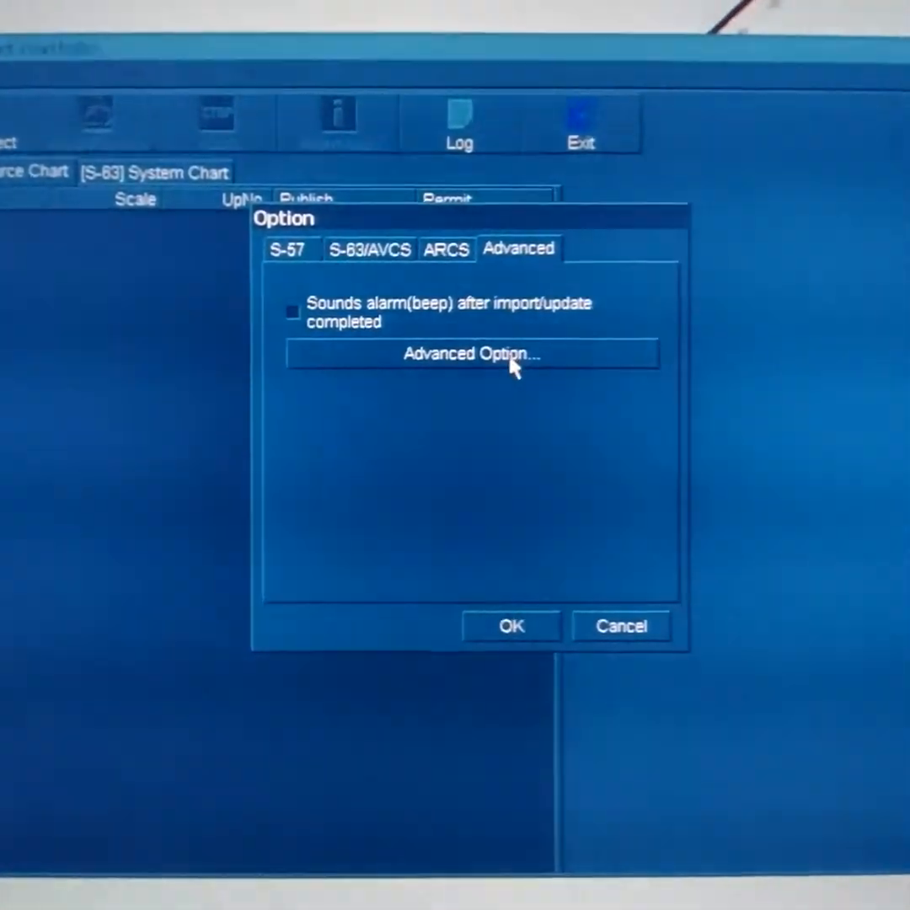
click(470, 354)
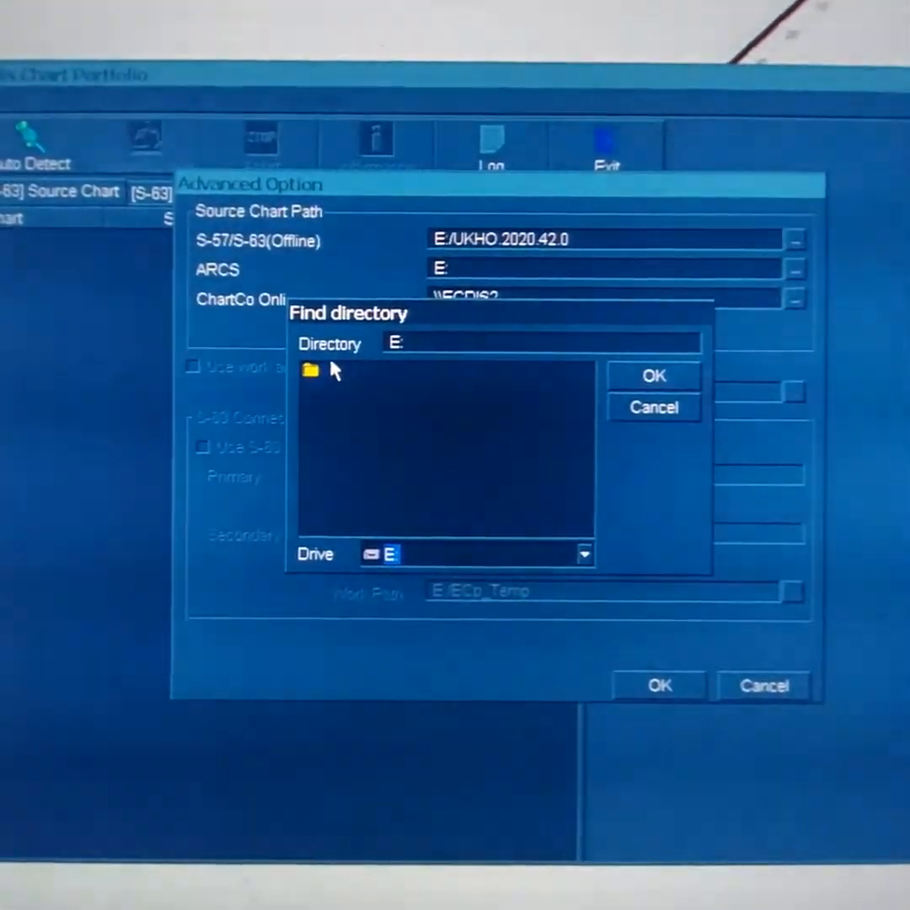
Step: Choose E:/UKHO.2020.42.0 as the offline source folder and confirm all the option dialogs
click(310, 370)
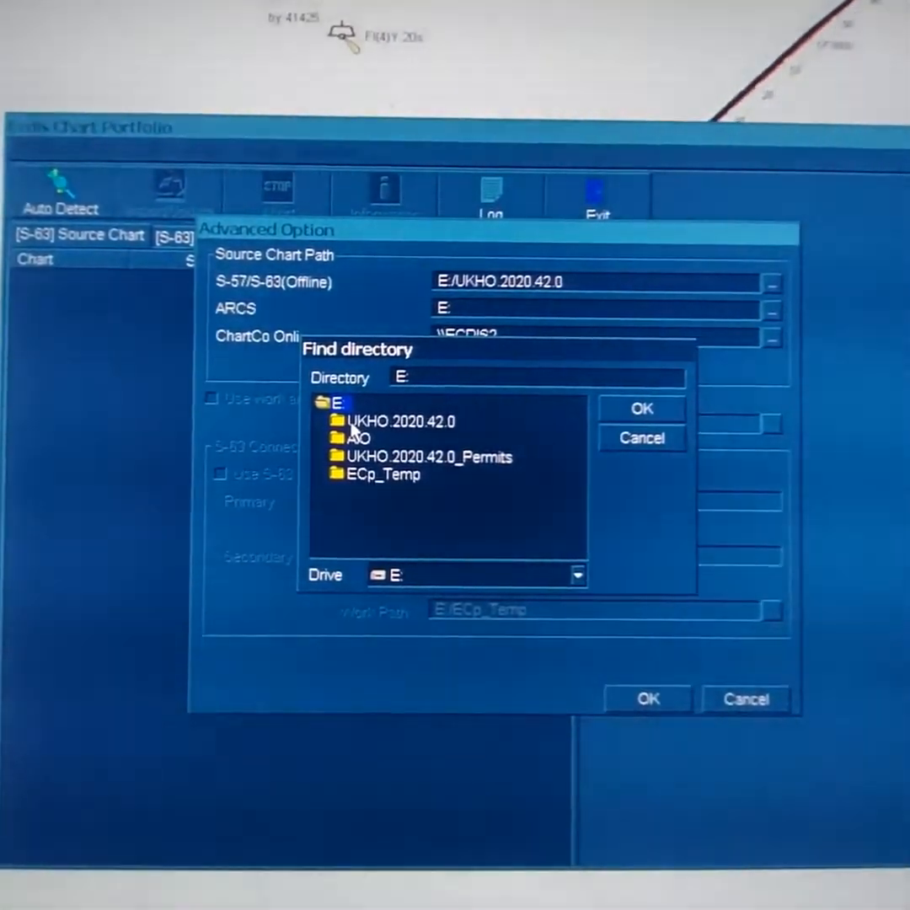
double_click(403, 422)
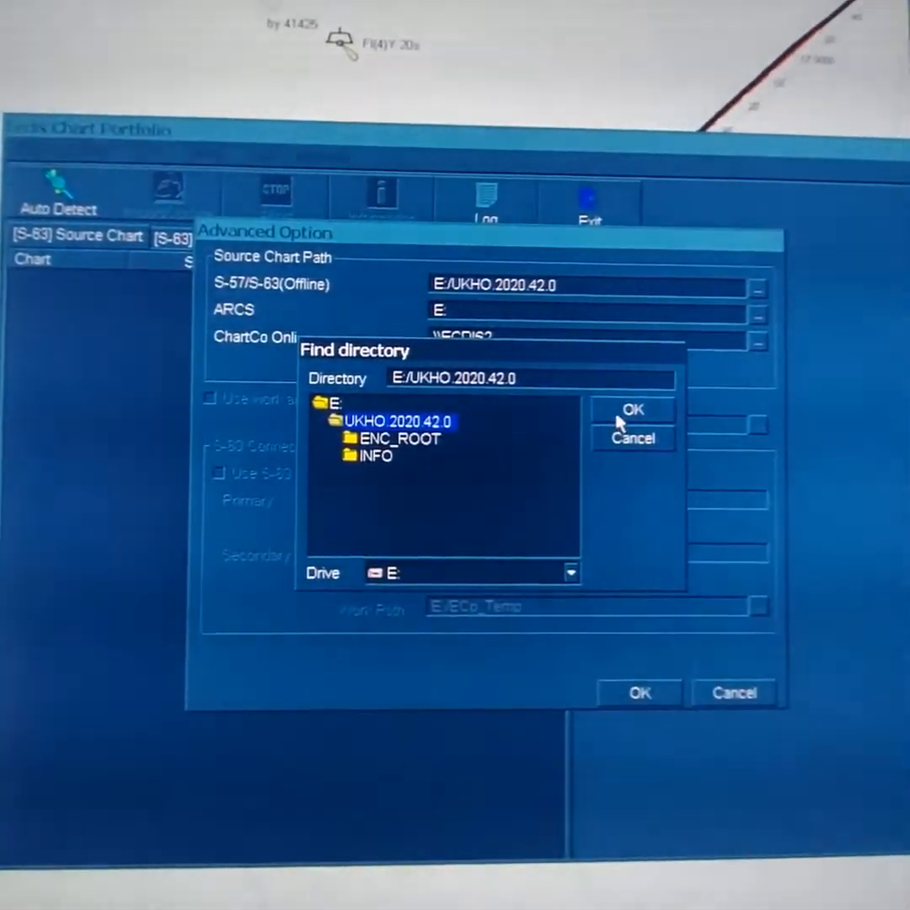
click(632, 411)
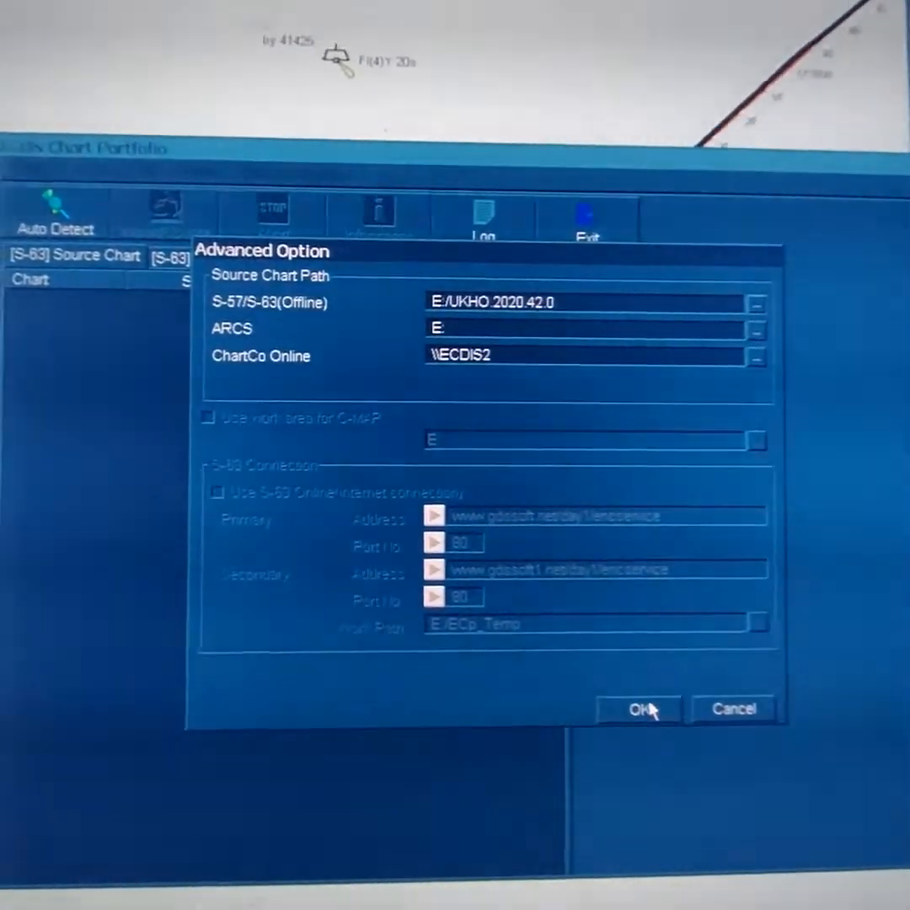
click(640, 708)
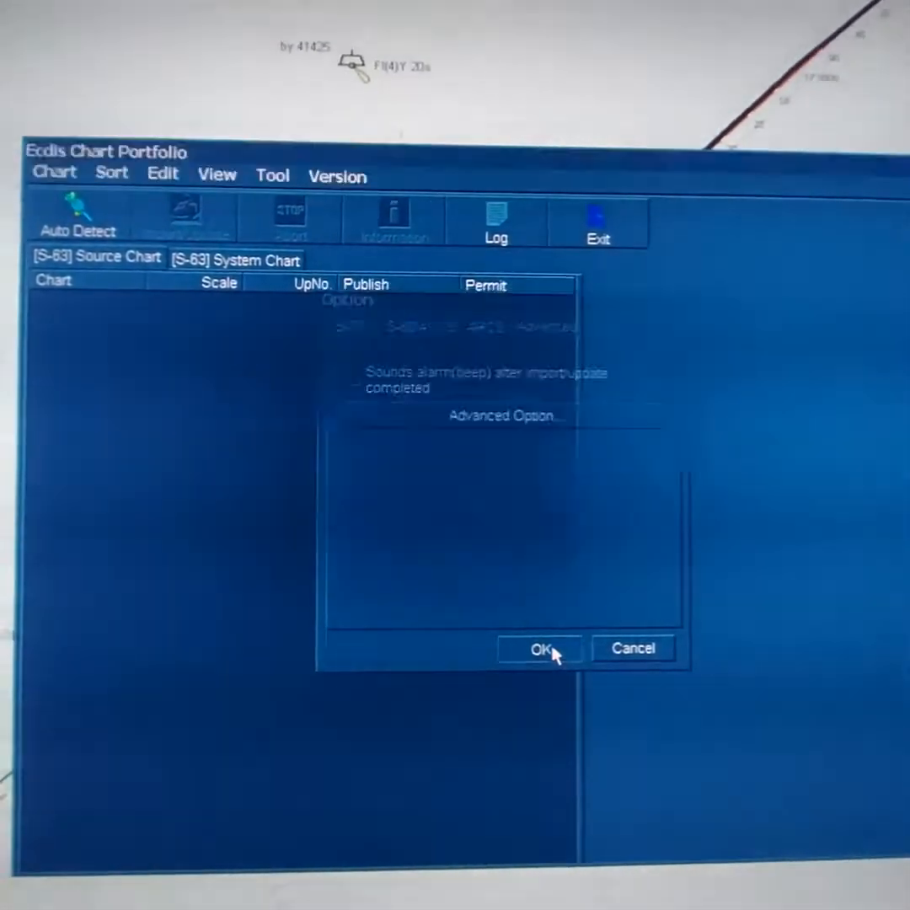
click(540, 648)
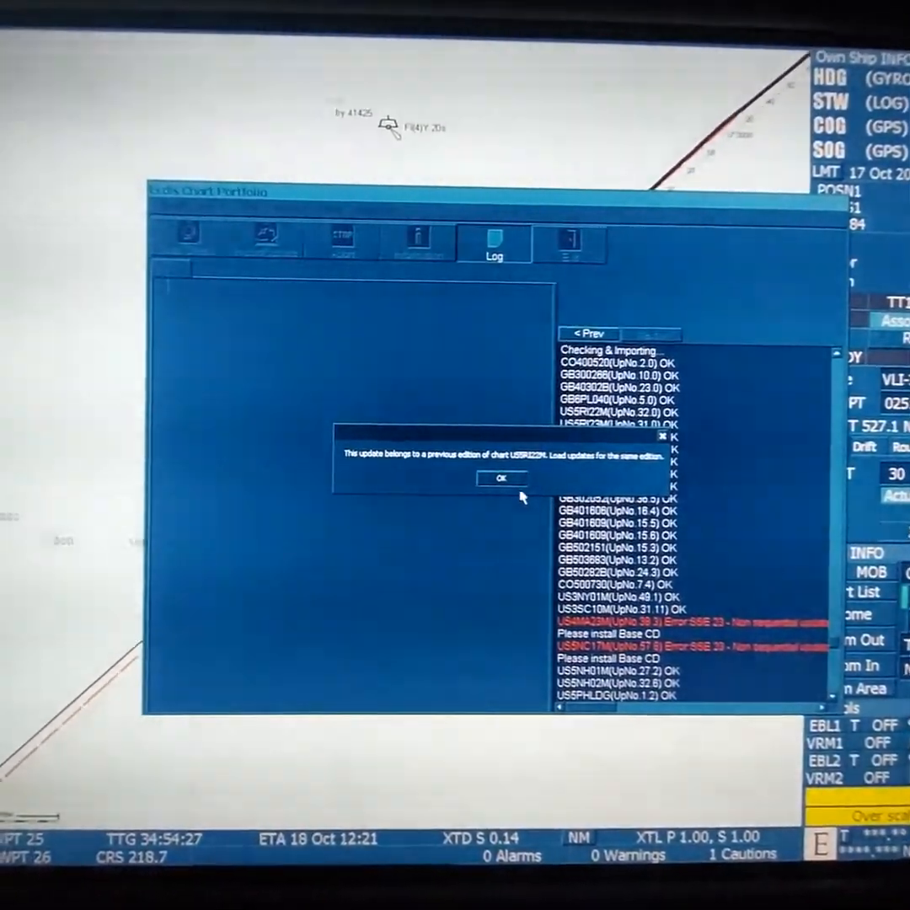
Step: Acknowledge both 'update belongs to a previous edition' warnings to reveal the detected ENC list
click(502, 478)
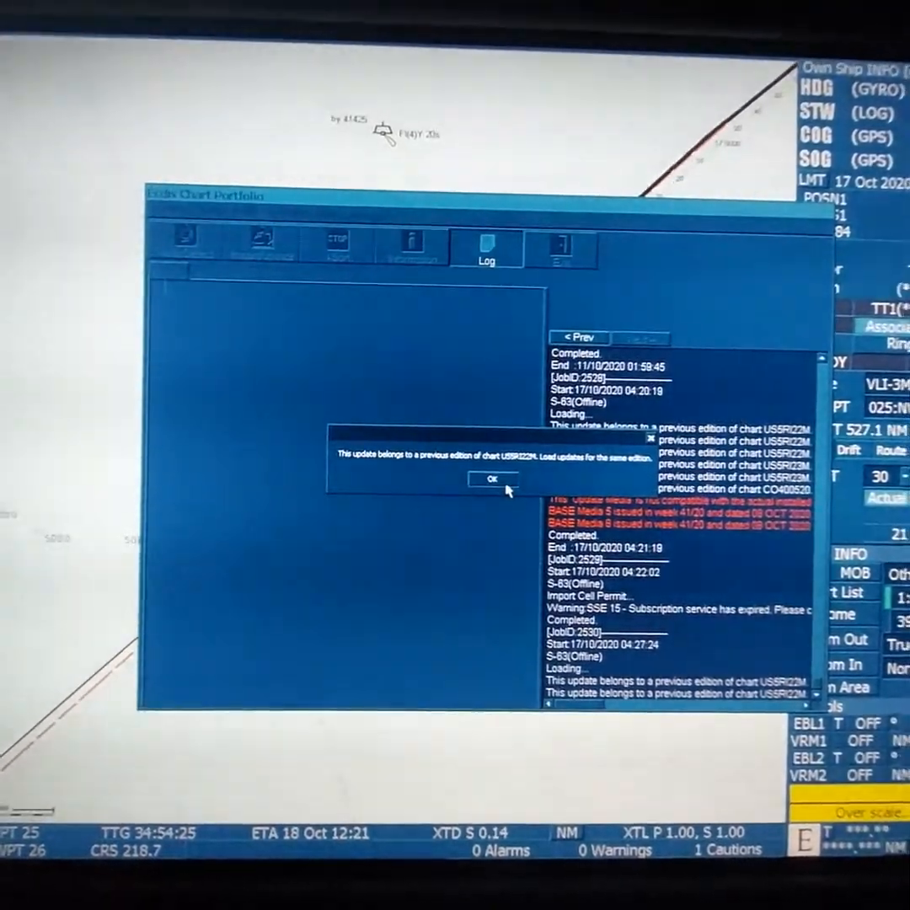
click(492, 478)
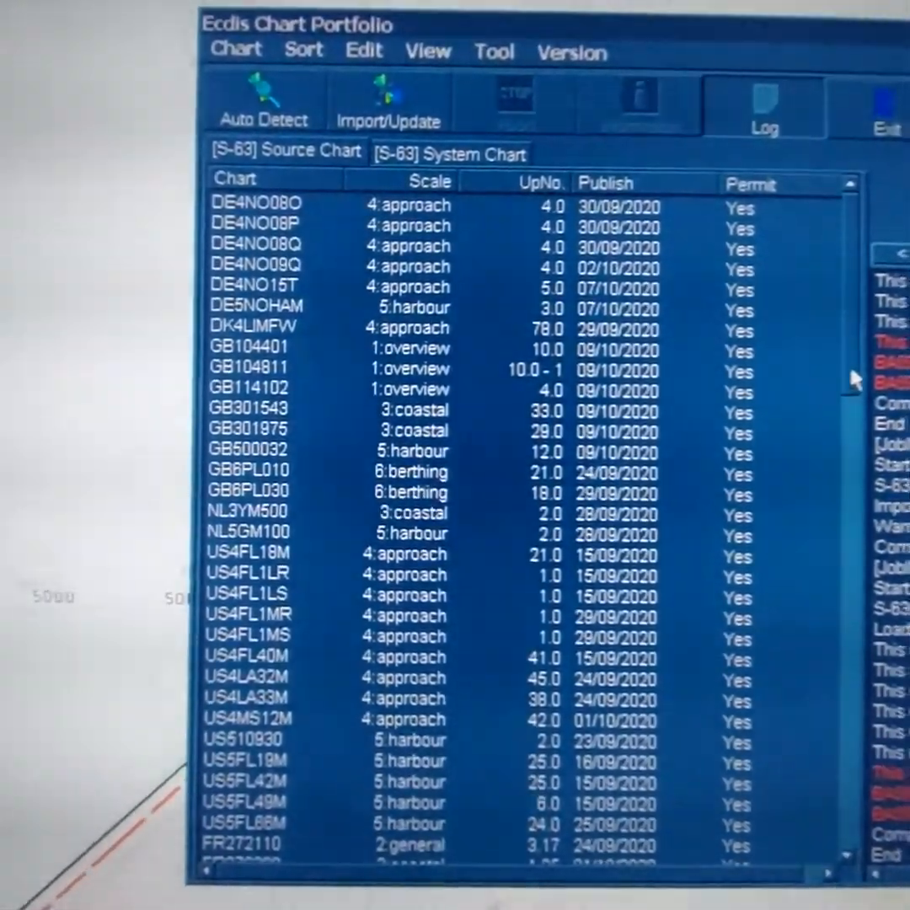
scroll(down, 3)
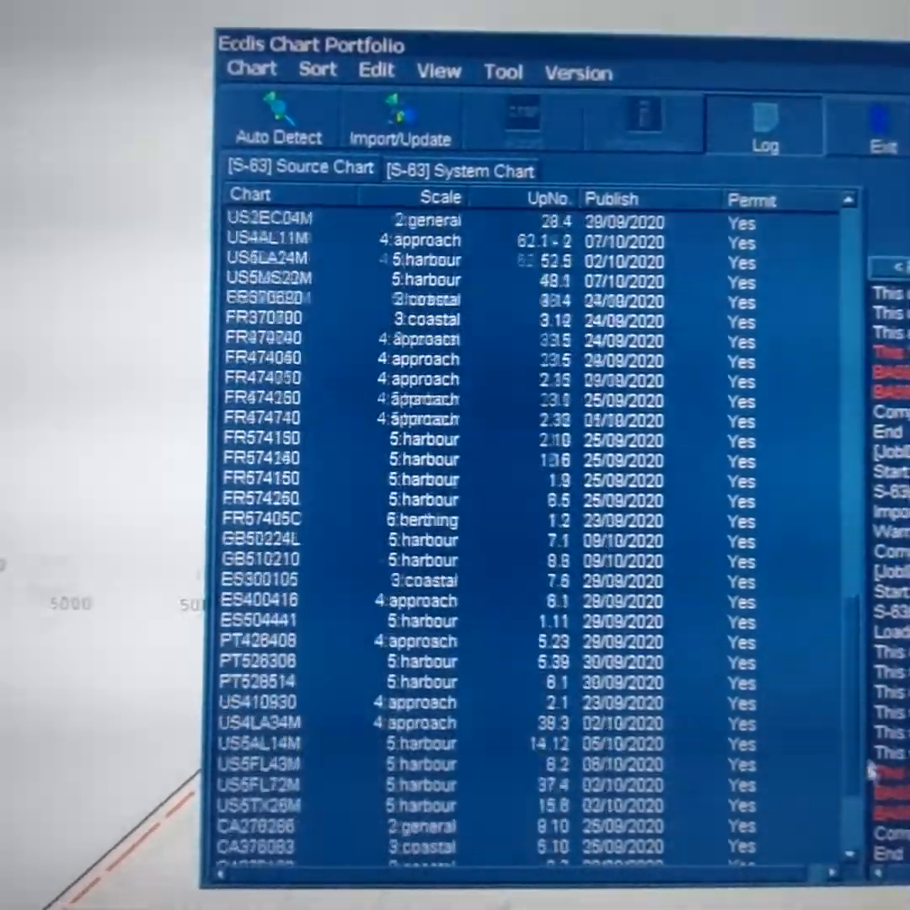
scroll(up, 3)
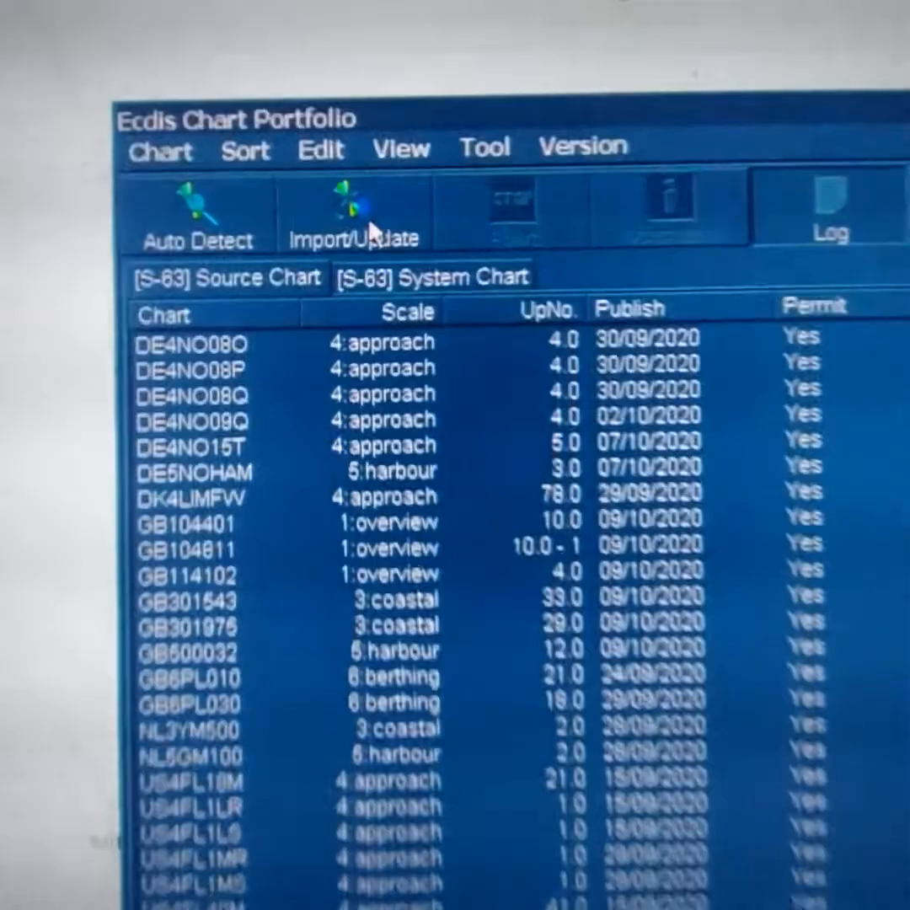
Step: Launch Import/Update and accept updates for all 105 charts in the media
click(354, 215)
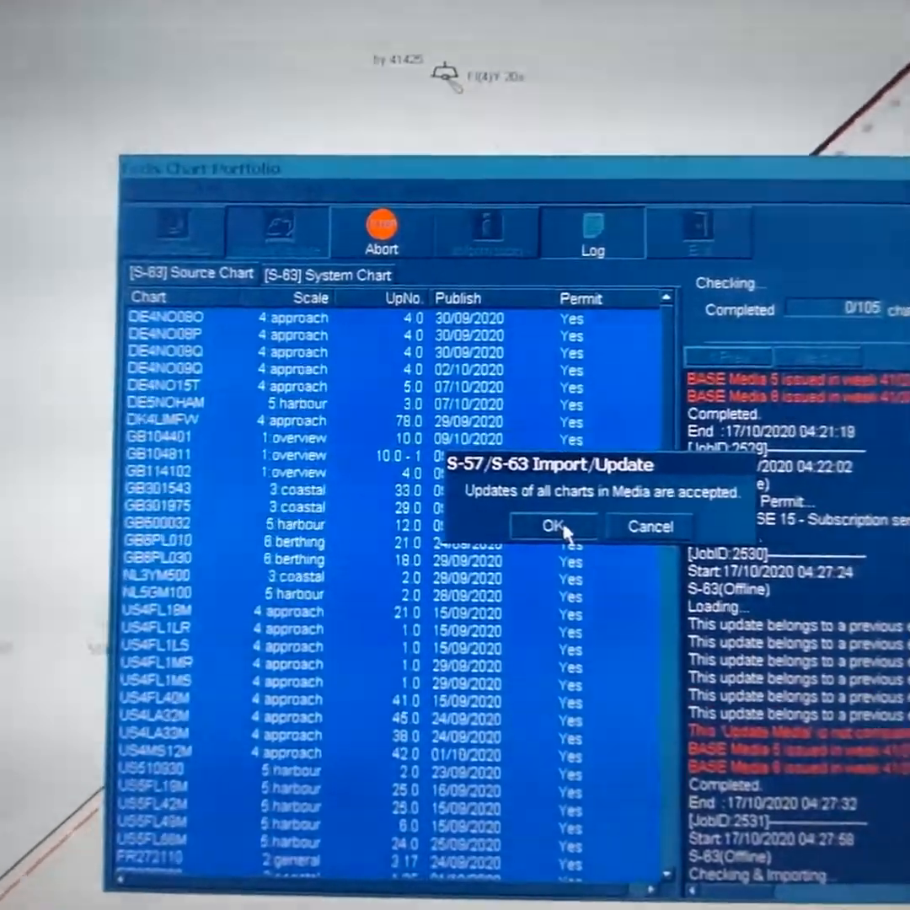
click(553, 525)
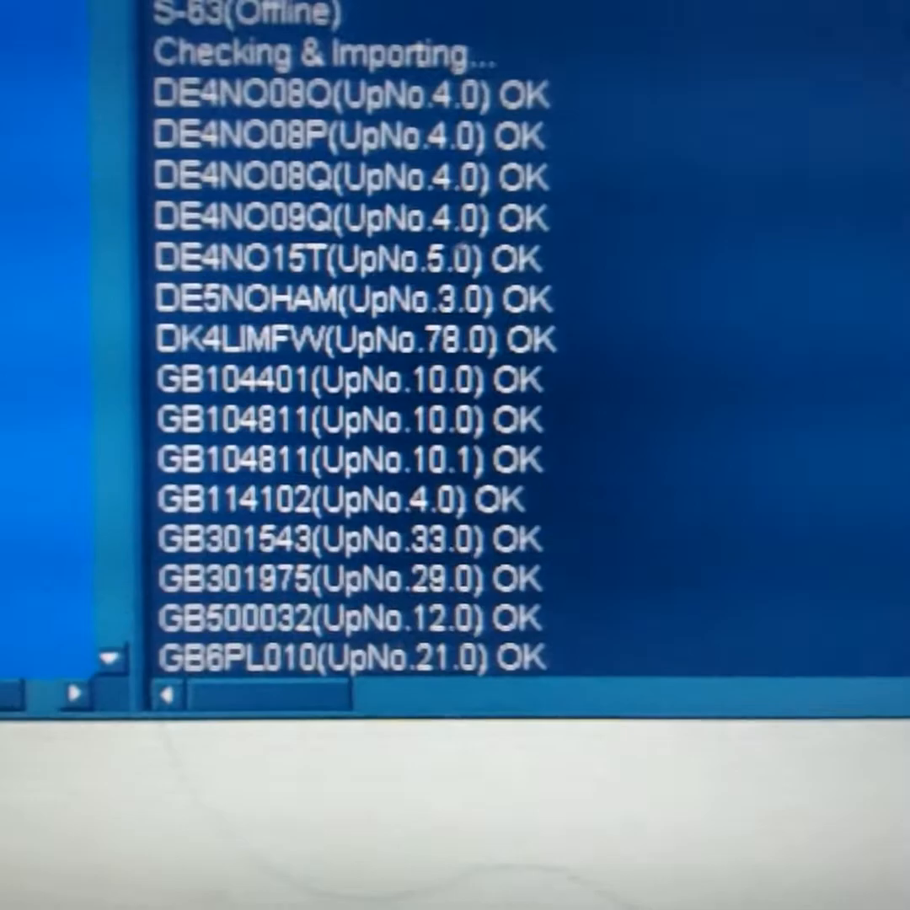
Step: Scroll the import log while it runs toward Completed Import/Update 105 Chart(s)
scroll(down, 3)
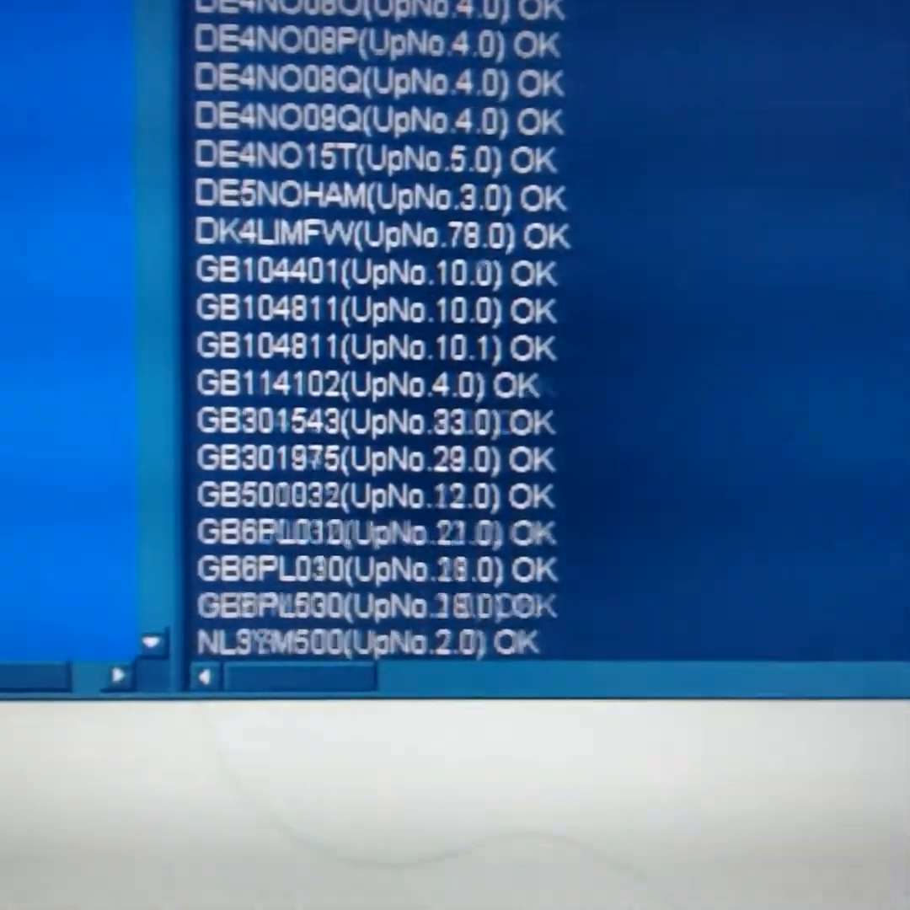
scroll(down, 3)
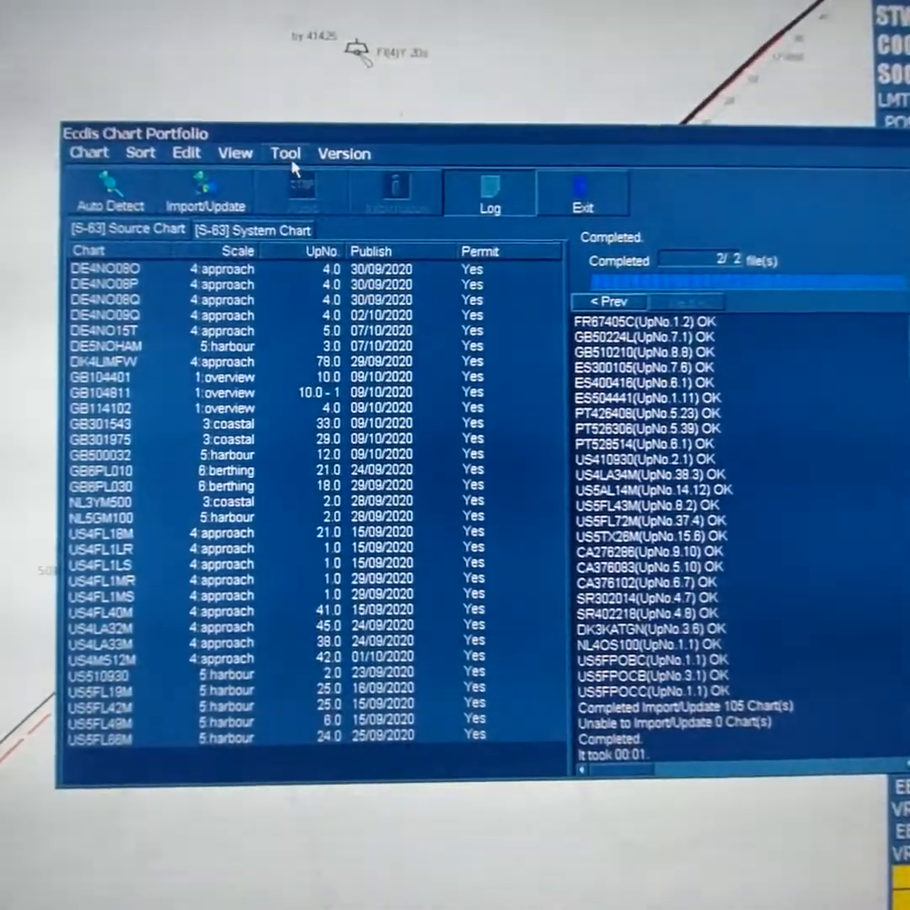
Step: Return to the S-57/S-63 (Offline) source path browser through Tool > Option > Advanced Option
click(286, 152)
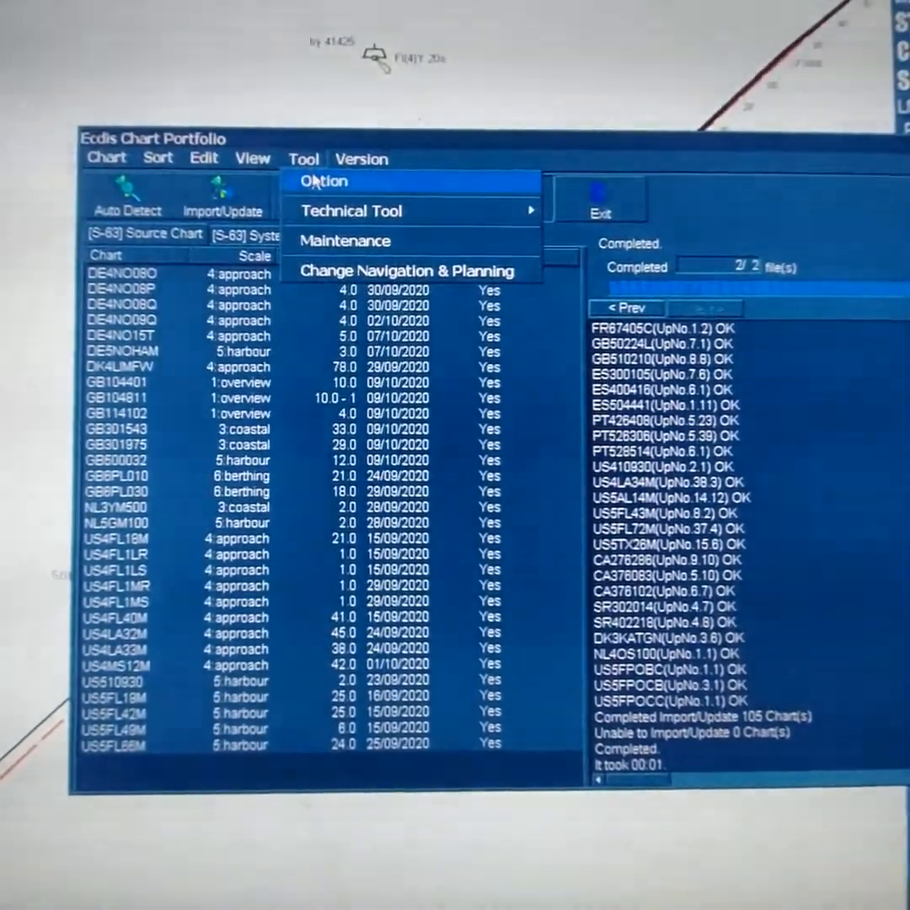
click(324, 182)
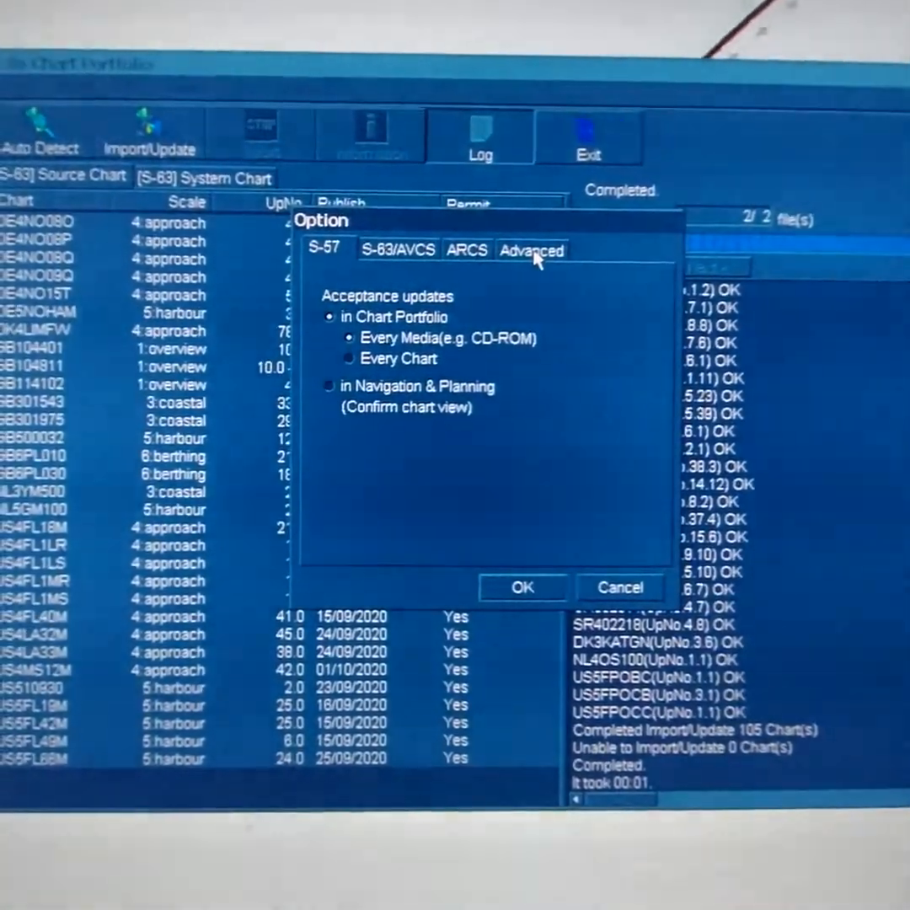
click(529, 250)
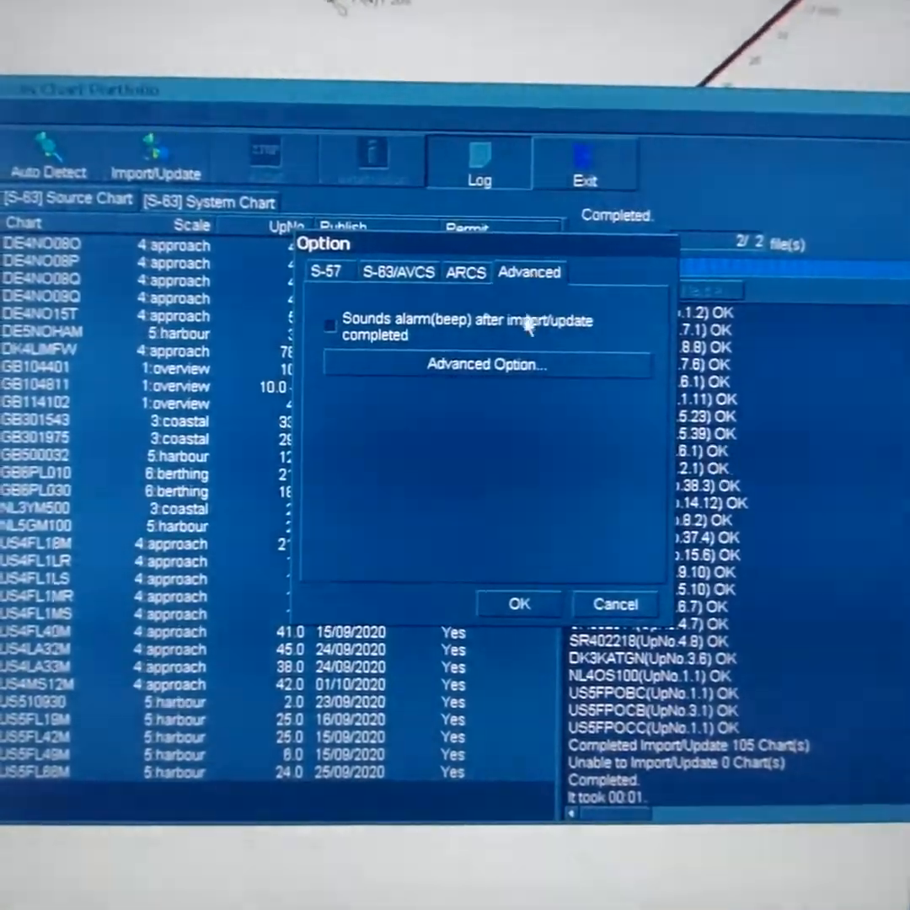
click(486, 364)
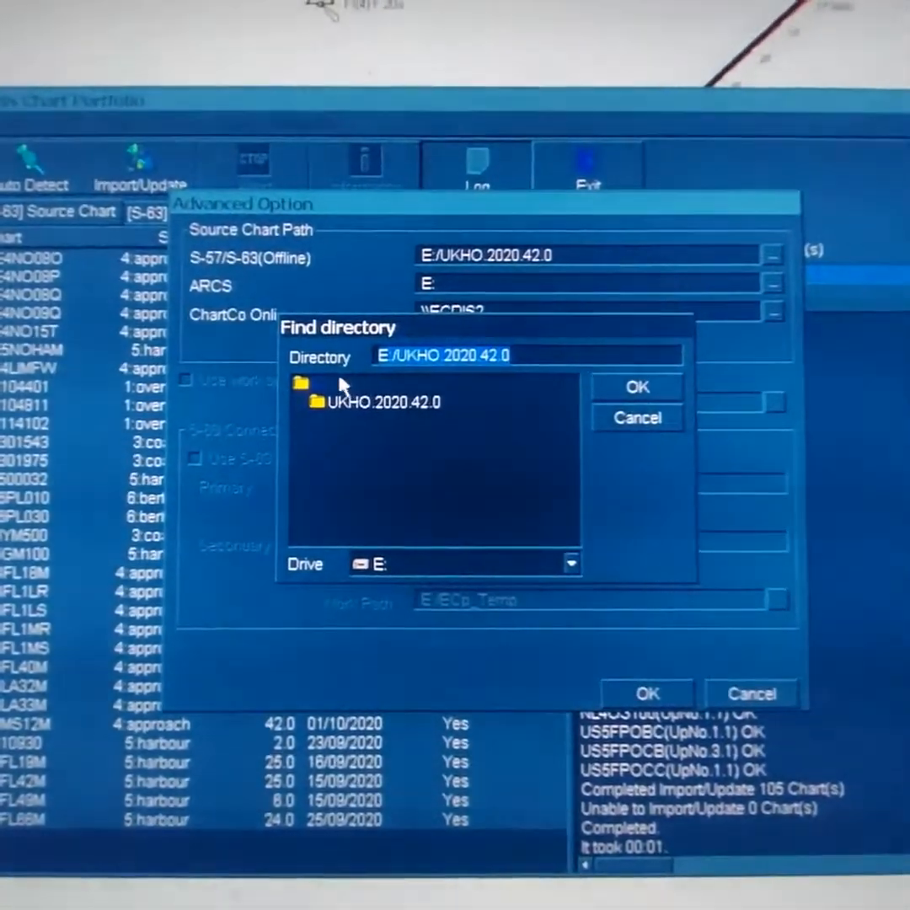
Step: Choose E:/AIO as the offline source folder and confirm the advanced options
click(327, 391)
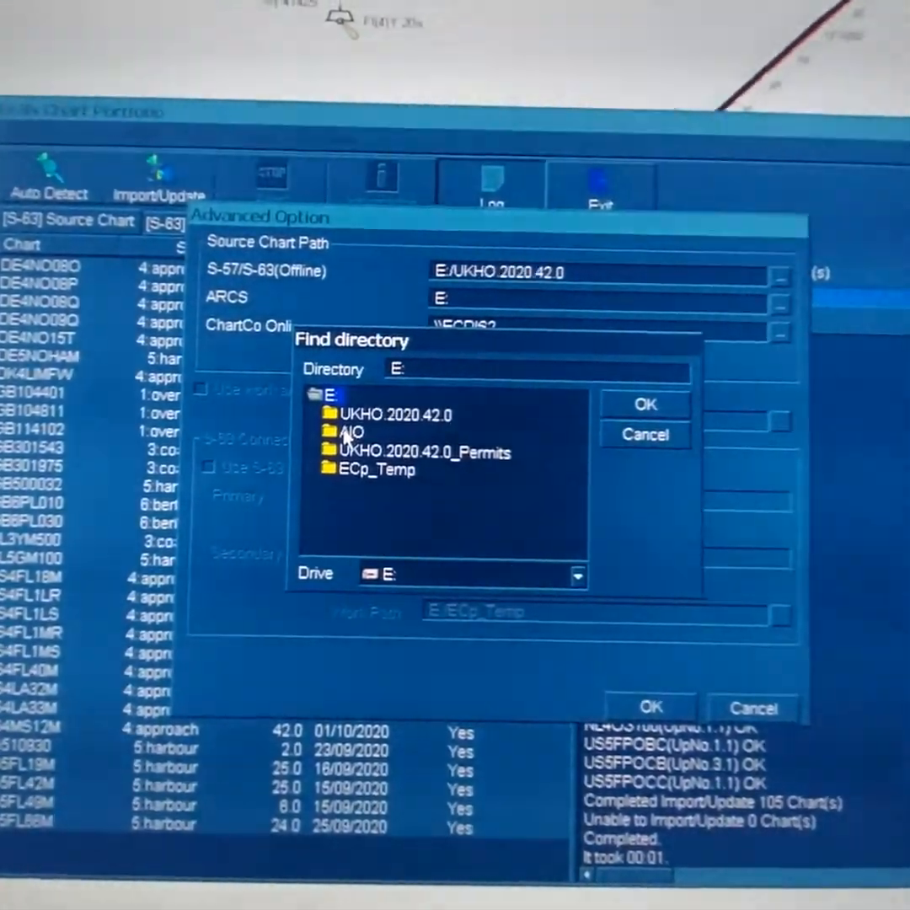
double_click(350, 431)
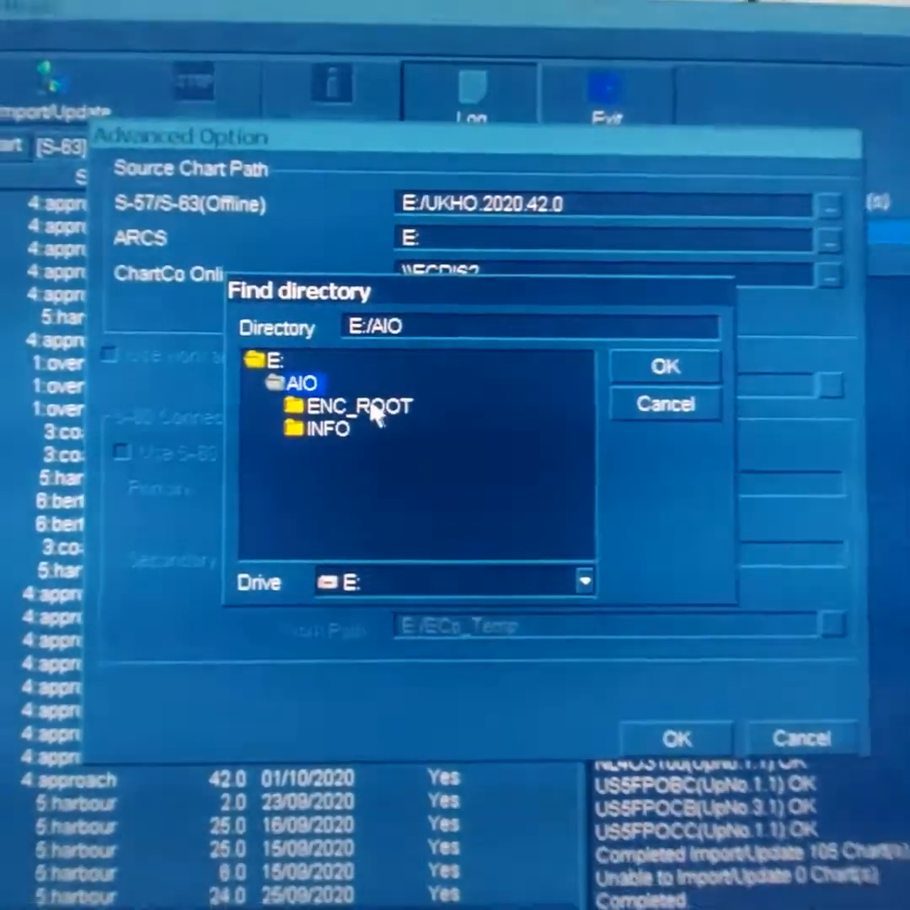
click(664, 366)
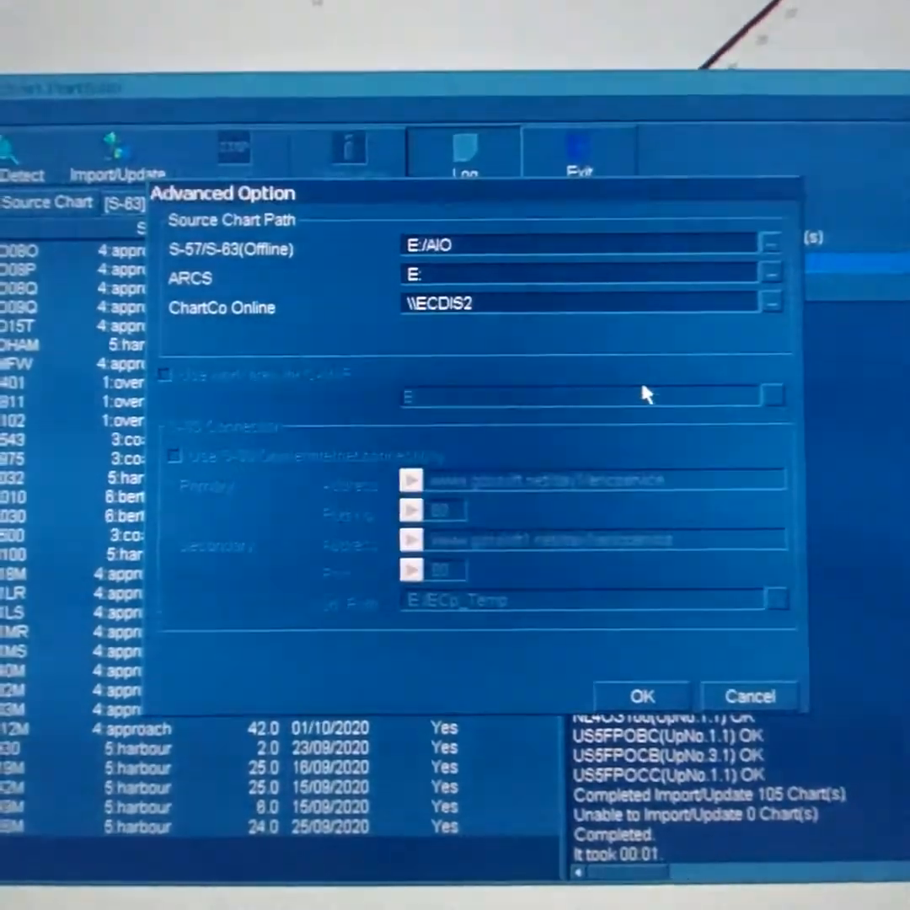
click(749, 696)
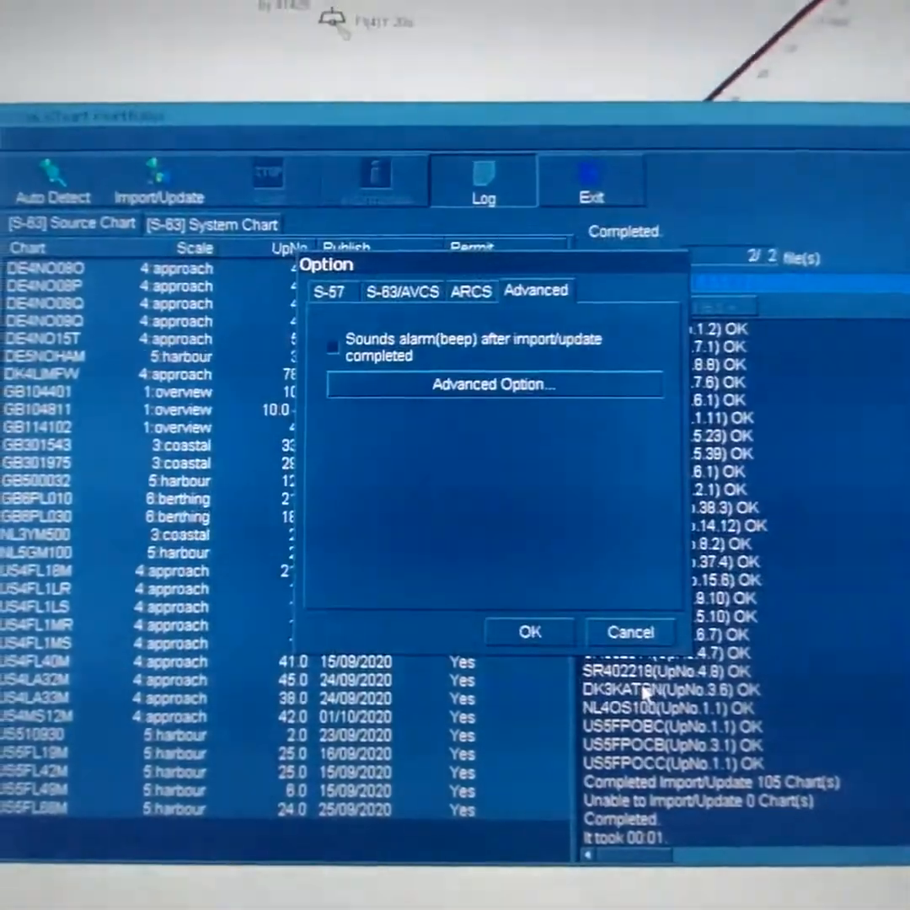
Step: Confirm the options to load the AIO source and launch Import/Update for overlay chart GB800001
click(529, 632)
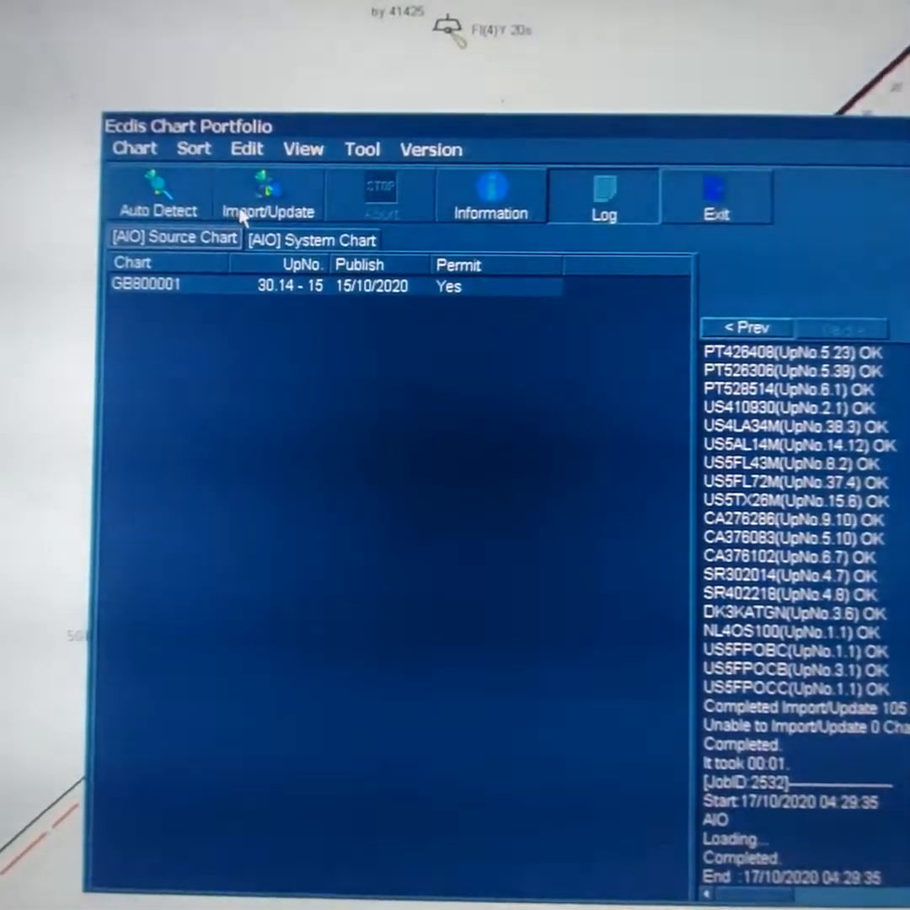
click(268, 196)
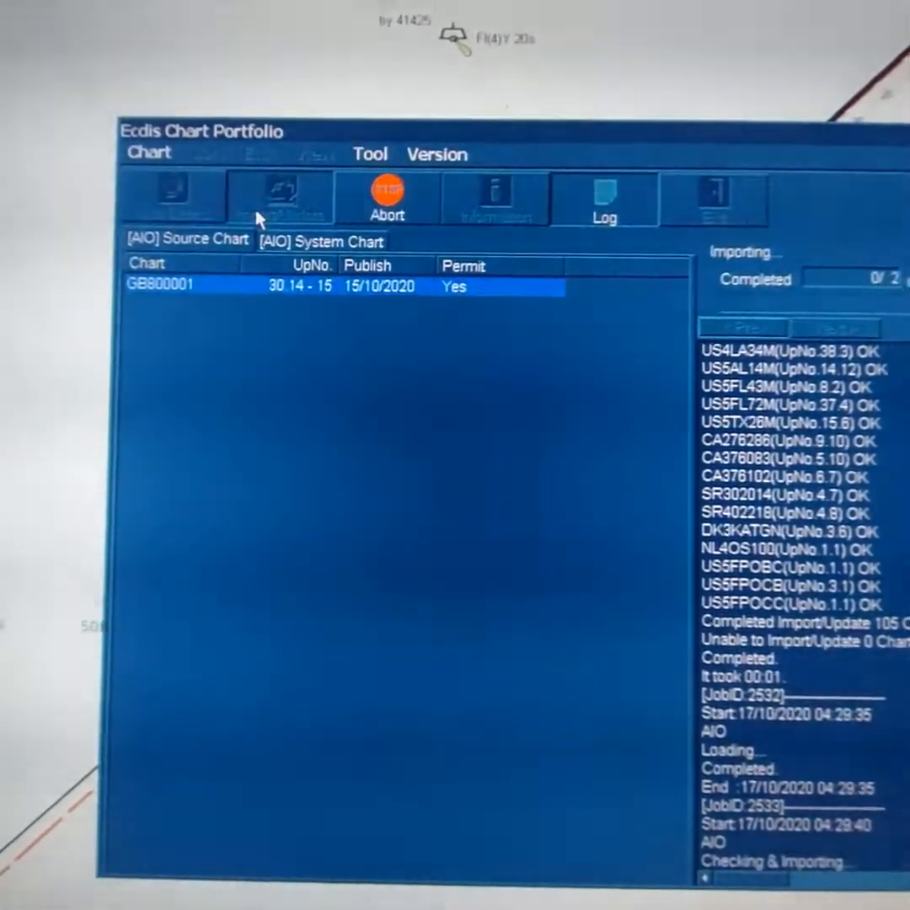